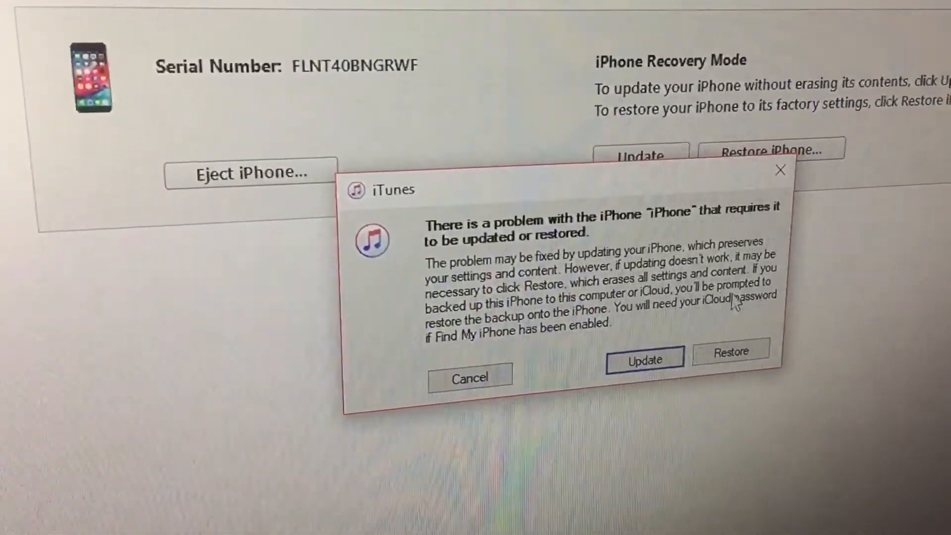
- Choose Restore for the recovery-mode iPhone instead of updating it
{"action": "left_click", "coordinate": [730, 351]}
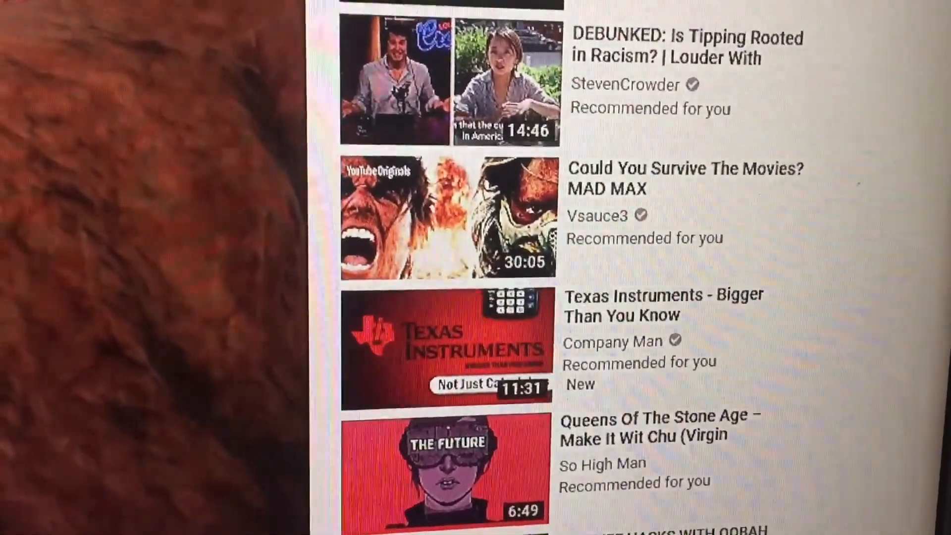
- Scroll the YouTube recommendations to show the VICE life hacks episode and Einstein documentary
{"action": "scroll", "scroll_direction": "down", "scroll_amount": 3}
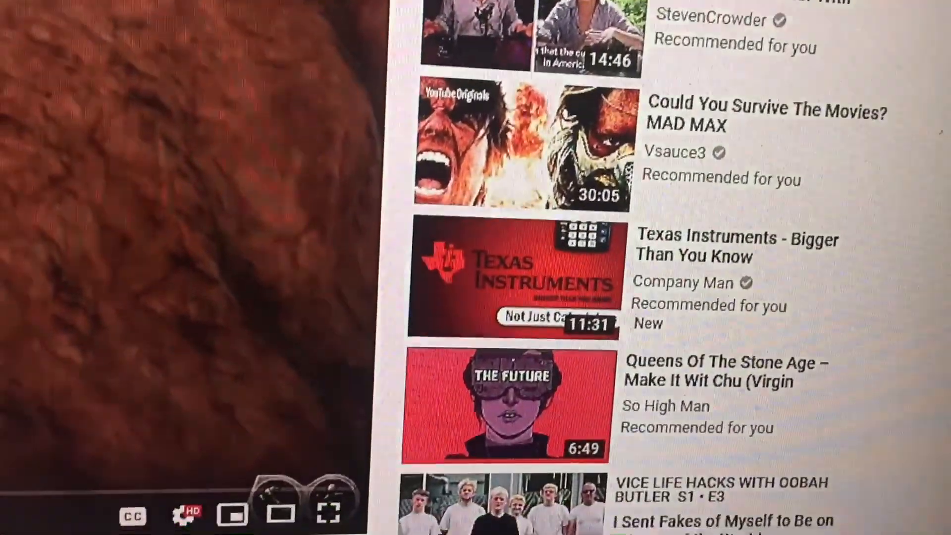
{"action": "scroll", "scroll_direction": "down", "scroll_amount": 3}
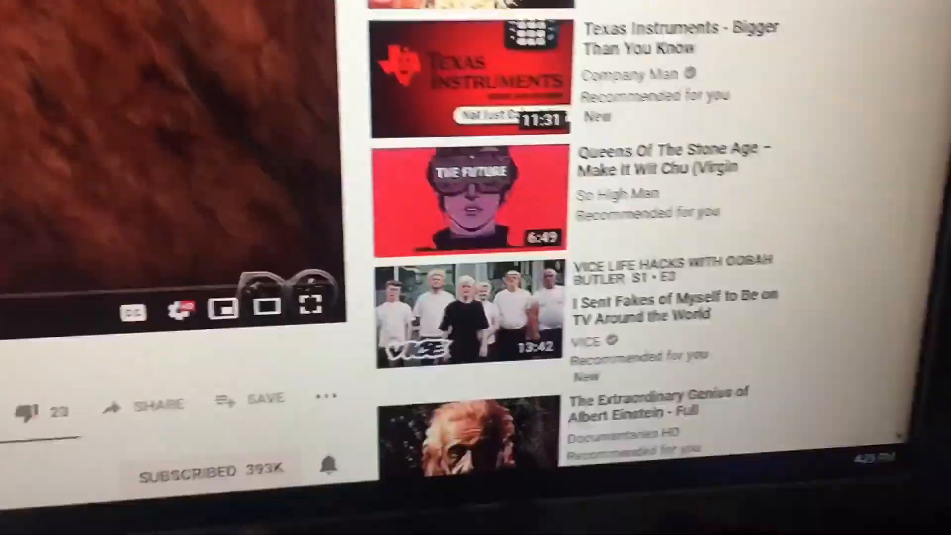